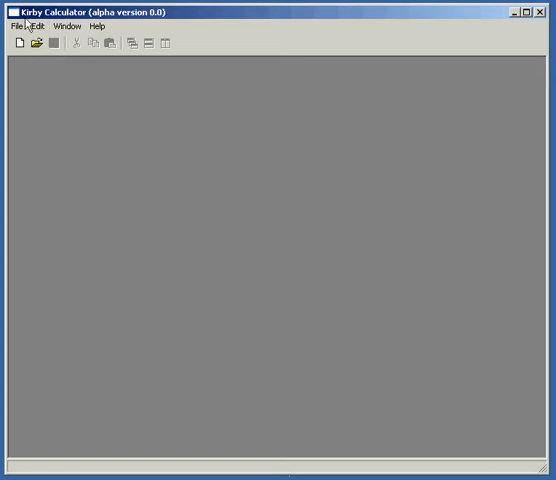
mouse_move(144, 24)
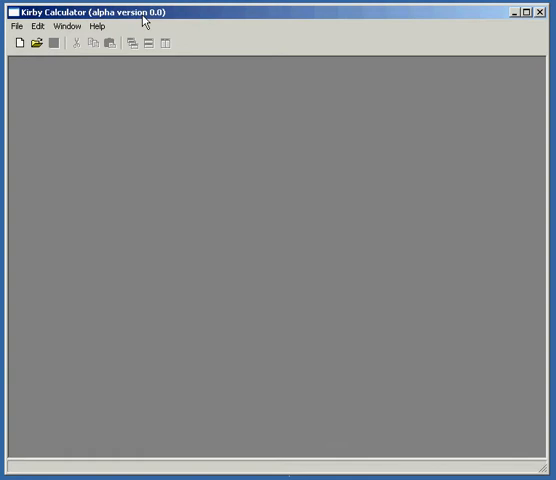
mouse_move(20, 44)
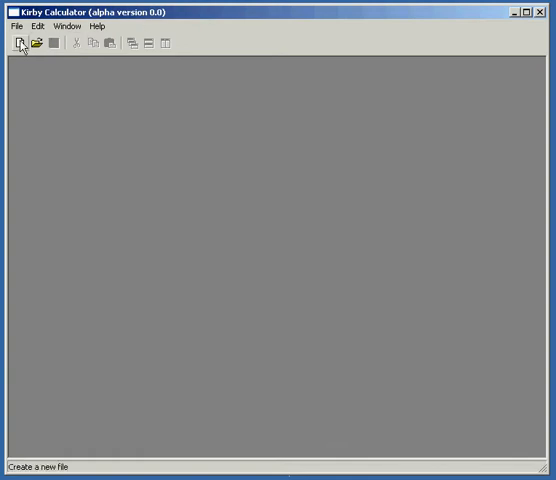
Start a blank diagram and sketch a small closed oval at the left.
left_click(18, 44)
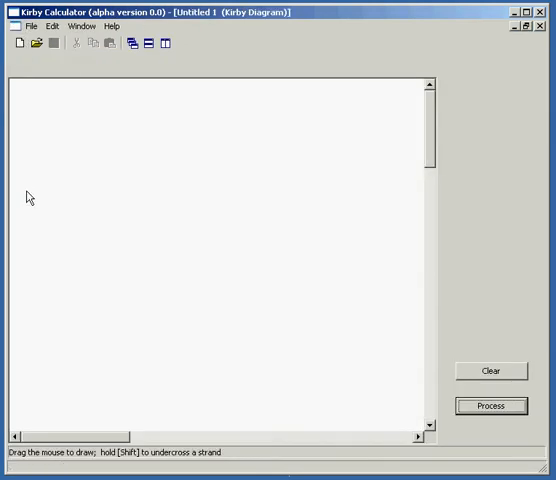
mouse_move(72, 346)
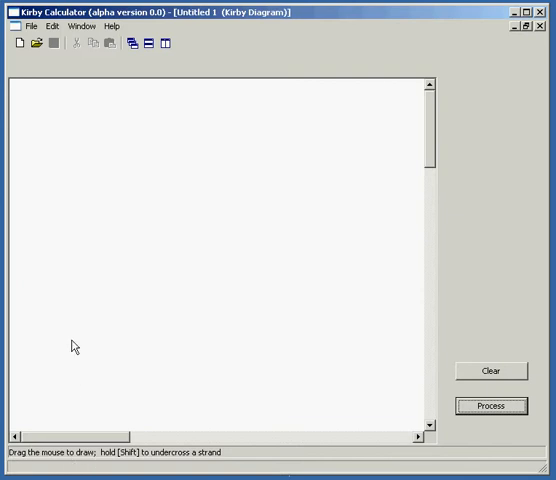
left_click_drag(70, 190, 96, 238)
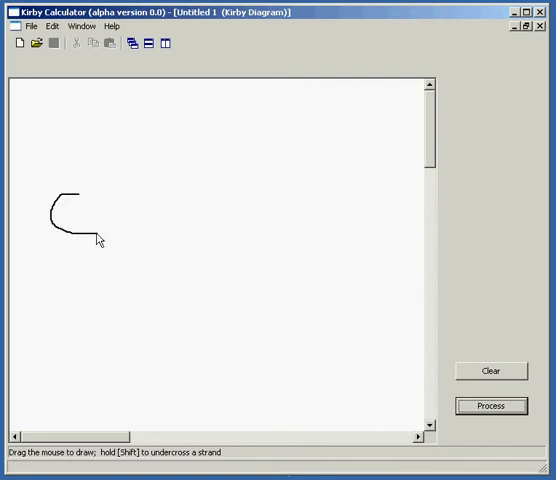
left_click_drag(96, 240, 76, 192)
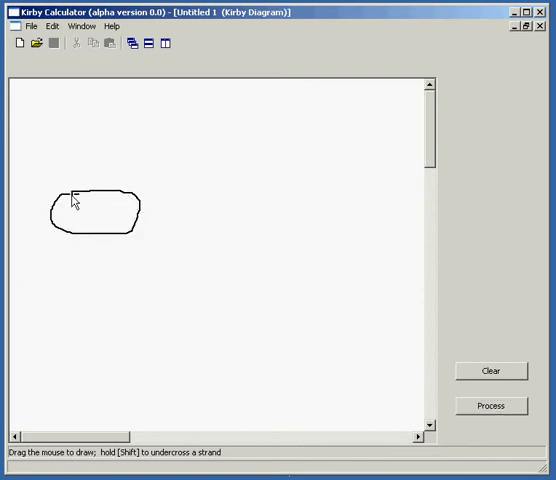
mouse_move(122, 160)
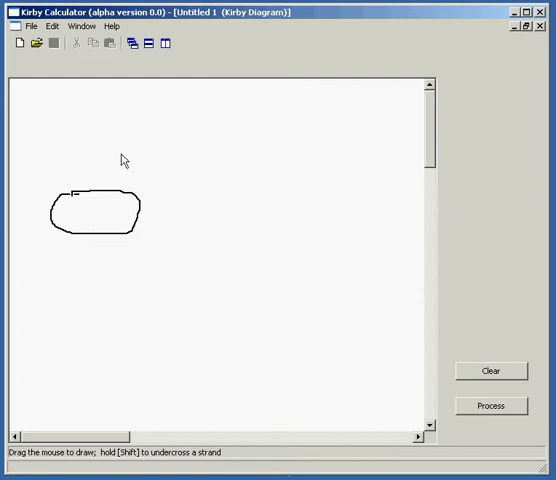
mouse_move(146, 112)
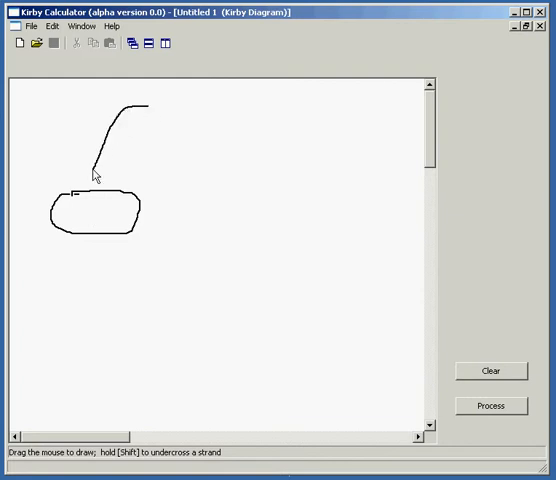
Draw a large outer loop through the oval and an inner loop crossing it.
left_click_drag(92, 164, 92, 218)
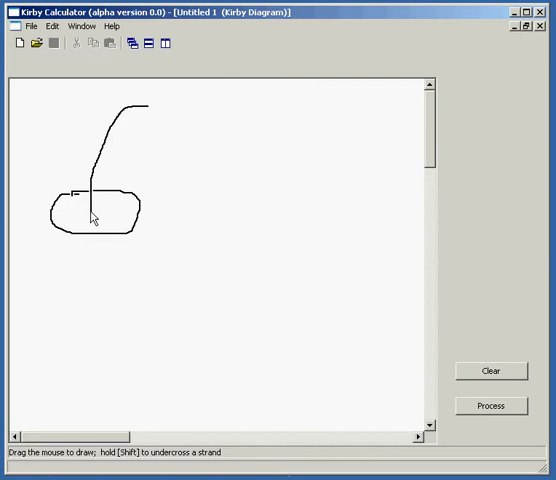
left_click_drag(90, 196, 108, 284)
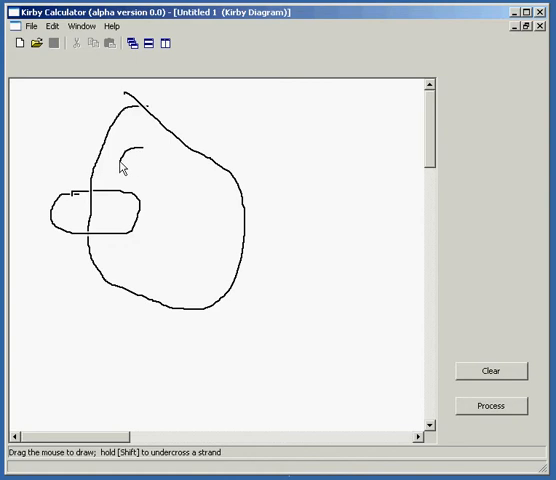
left_click_drag(120, 156, 150, 276)
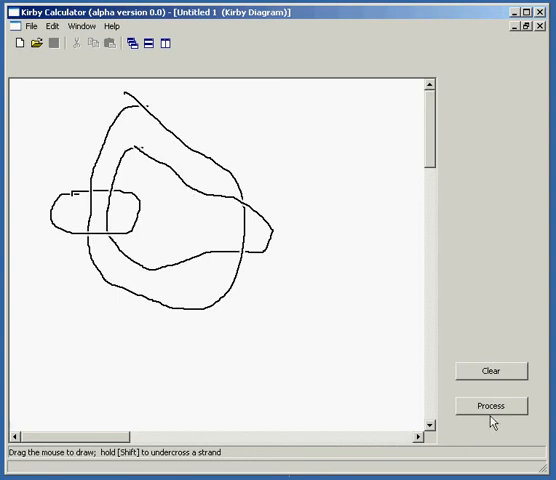
Process the sketch into strands, adjust the outer loop's 2-handle coefficient, and advance to the small oval strand.
left_click(492, 406)
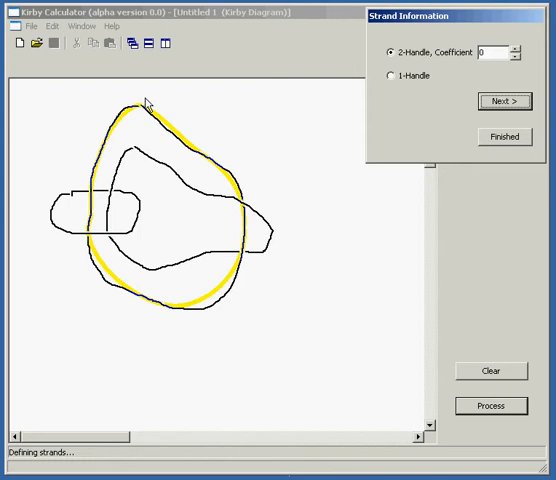
mouse_move(416, 84)
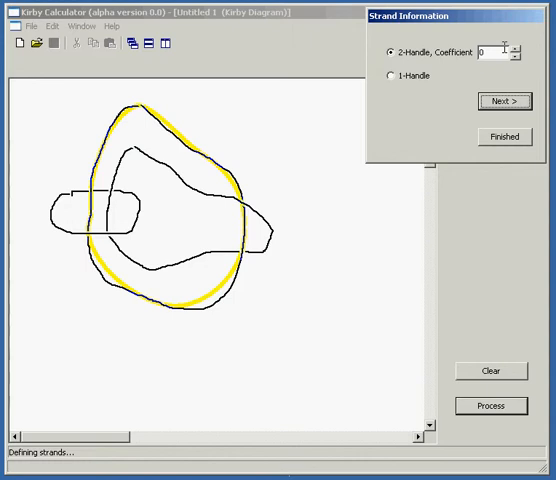
left_click(516, 48)
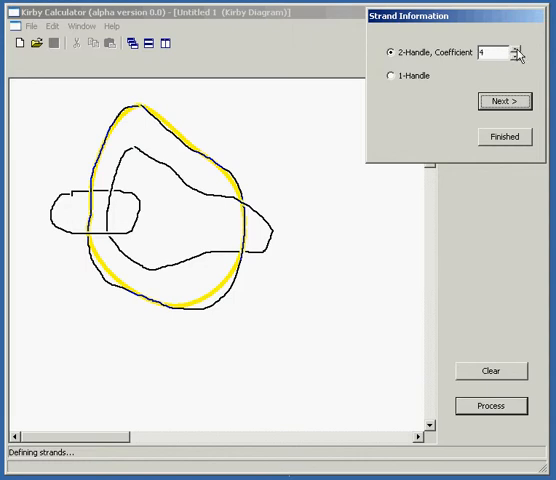
left_click(504, 100)
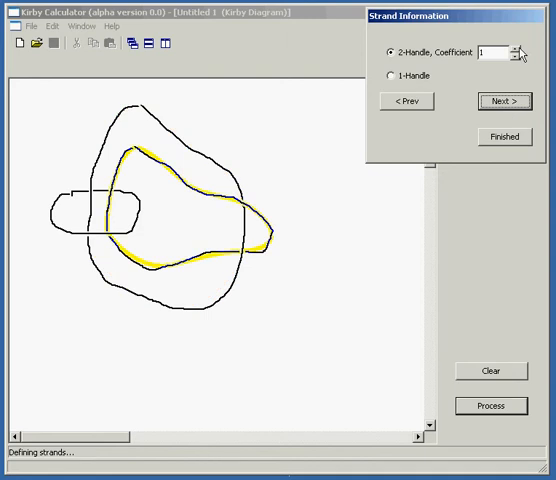
left_click(504, 100)
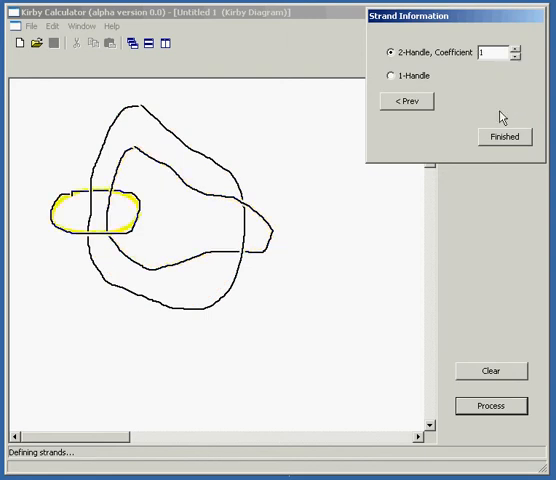
Enable Auto-simplify so the diagram simplifies after each Kirby move.
left_click(504, 136)
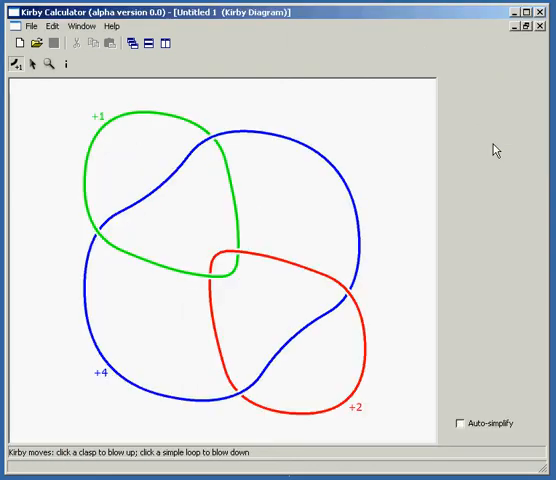
mouse_move(364, 184)
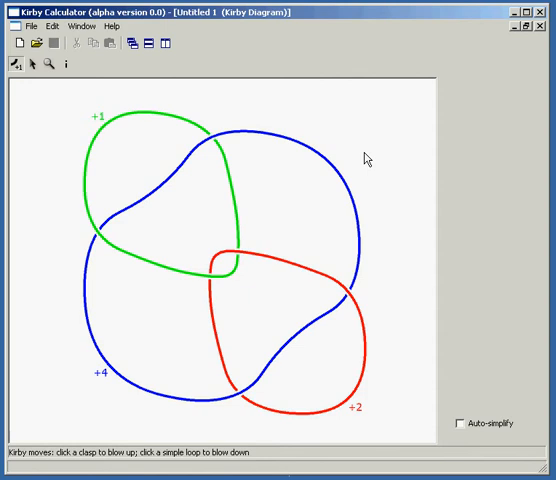
mouse_move(120, 350)
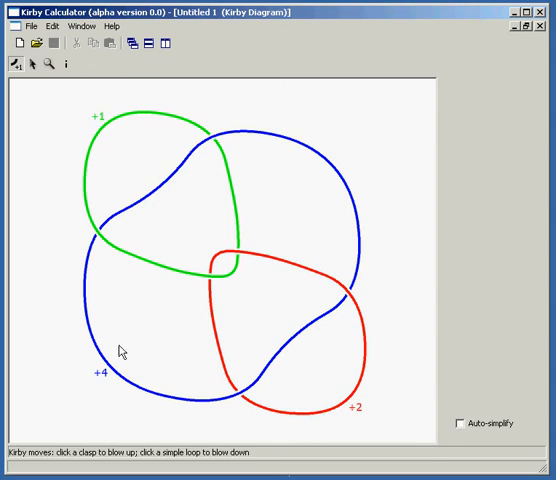
mouse_move(194, 136)
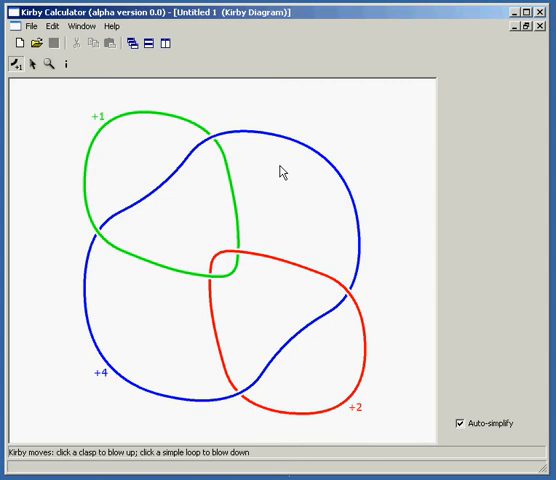
mouse_move(148, 464)
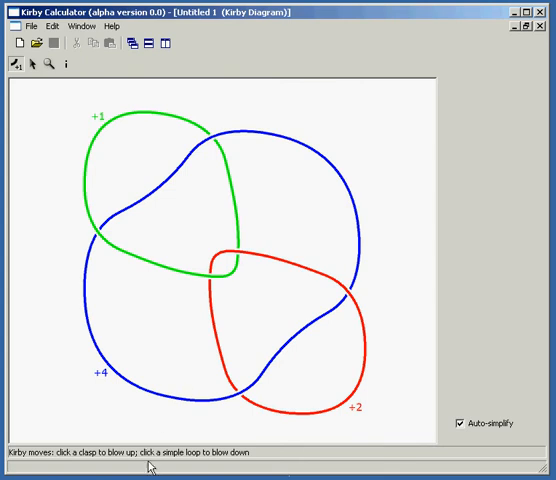
mouse_move(114, 210)
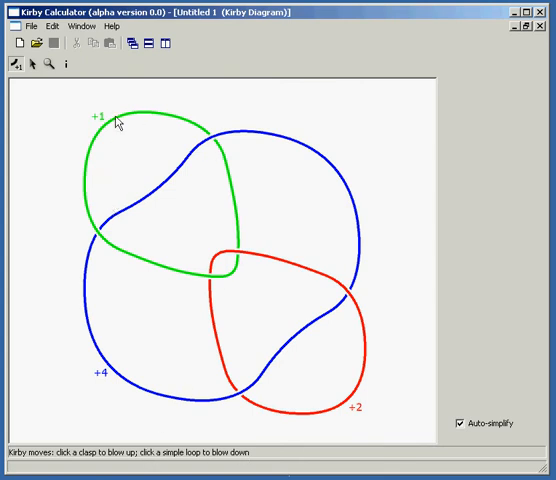
mouse_move(88, 196)
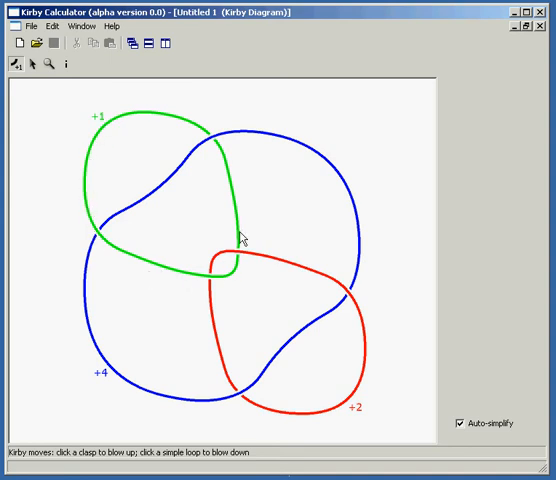
mouse_move(104, 128)
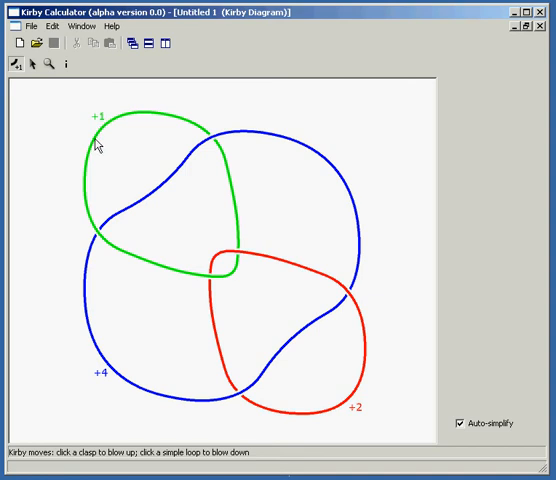
mouse_move(222, 278)
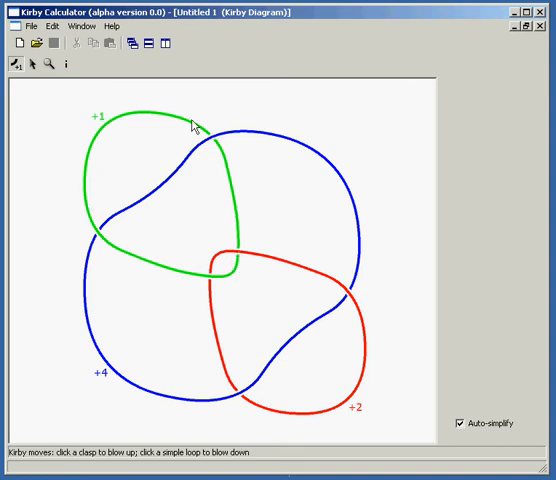
mouse_move(256, 140)
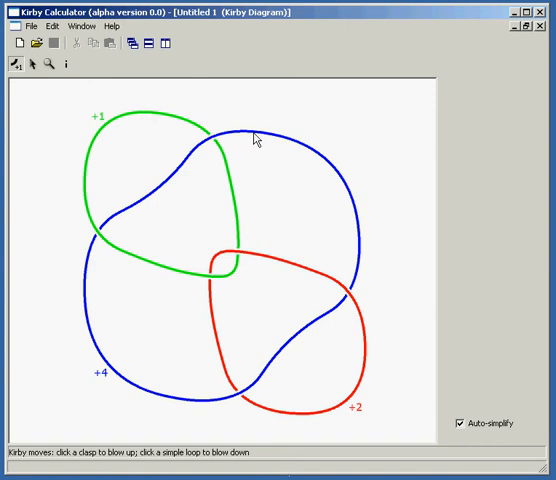
mouse_move(88, 280)
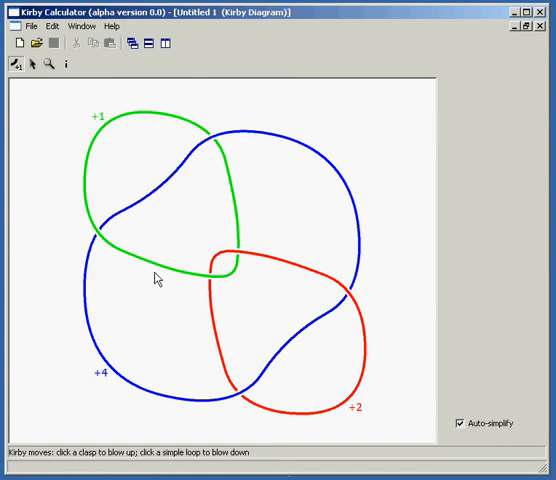
mouse_move(190, 188)
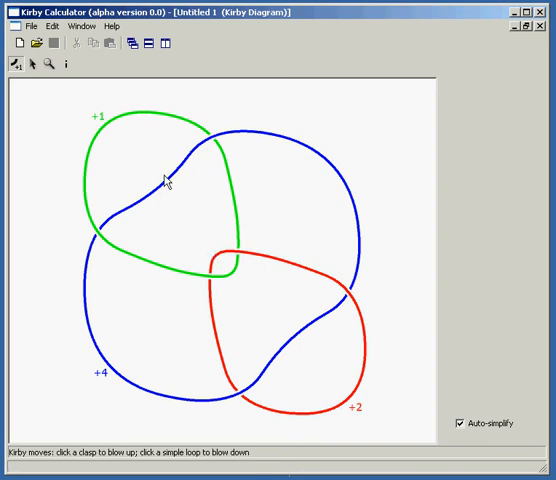
mouse_move(310, 296)
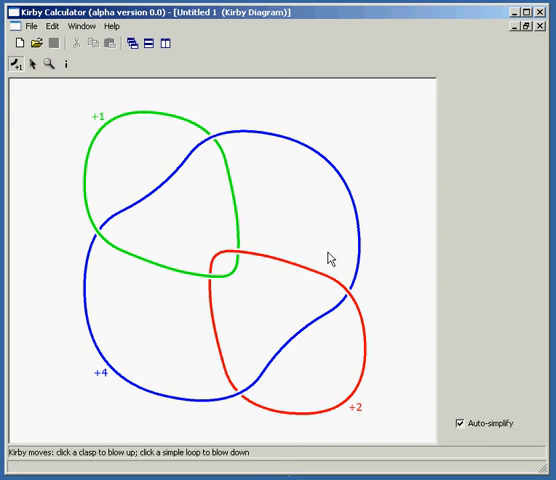
mouse_move(176, 120)
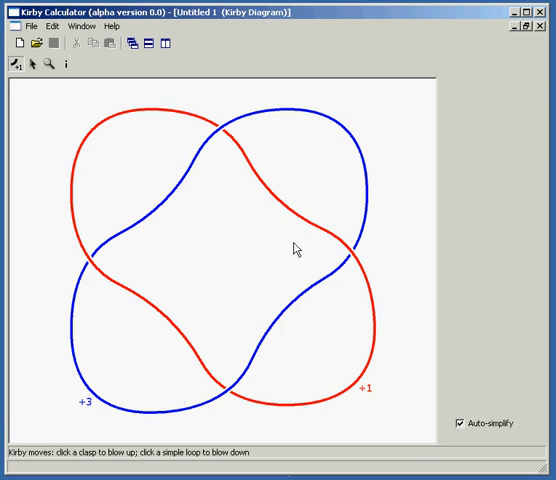
mouse_move(222, 216)
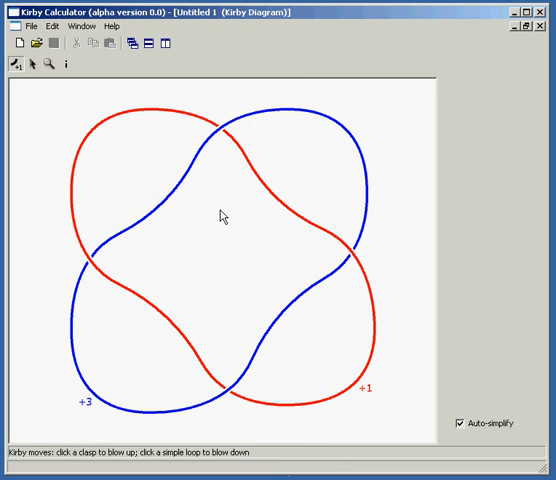
mouse_move(86, 370)
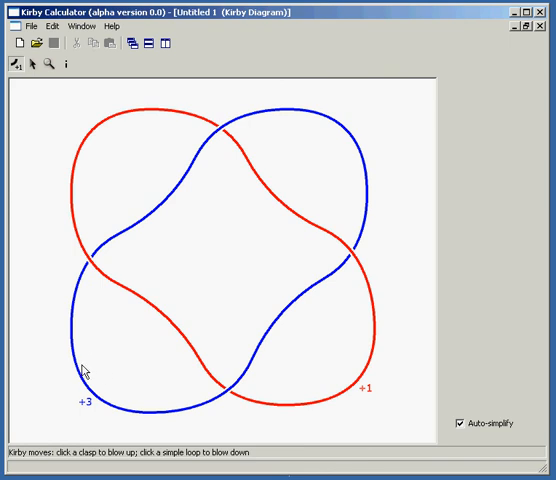
mouse_move(74, 214)
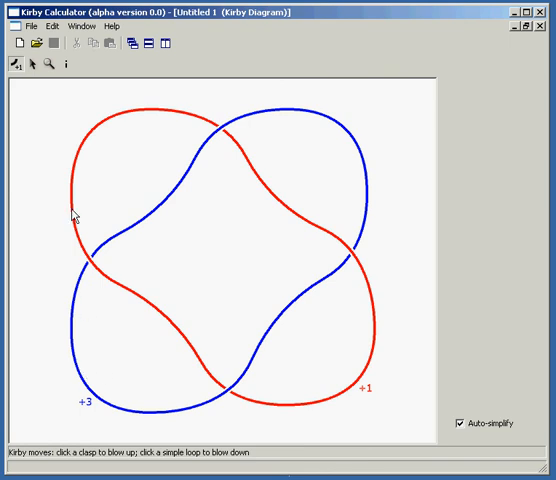